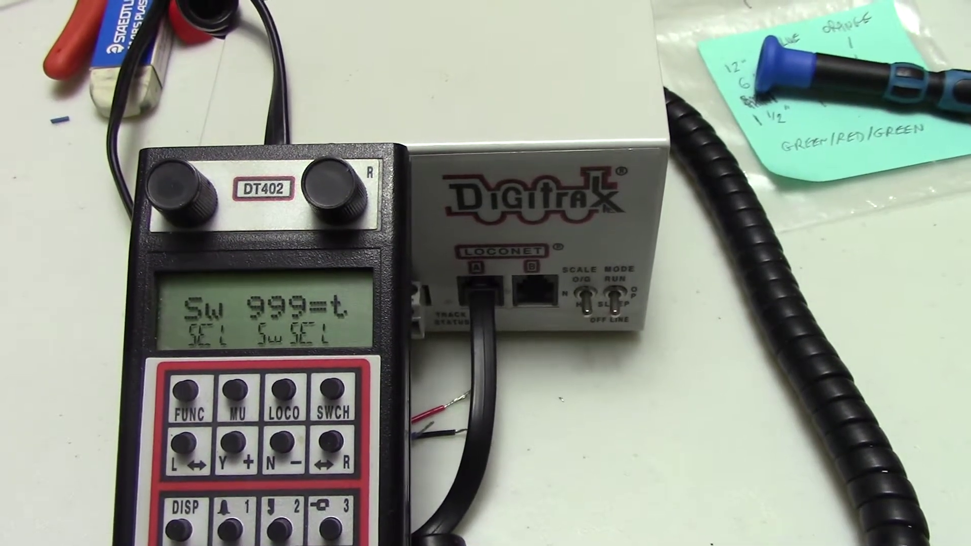
click(274, 398)
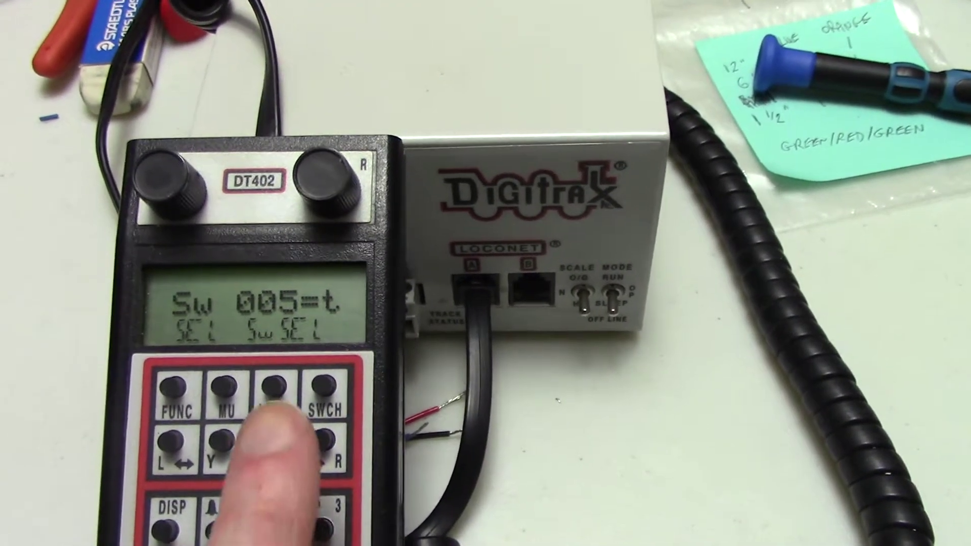